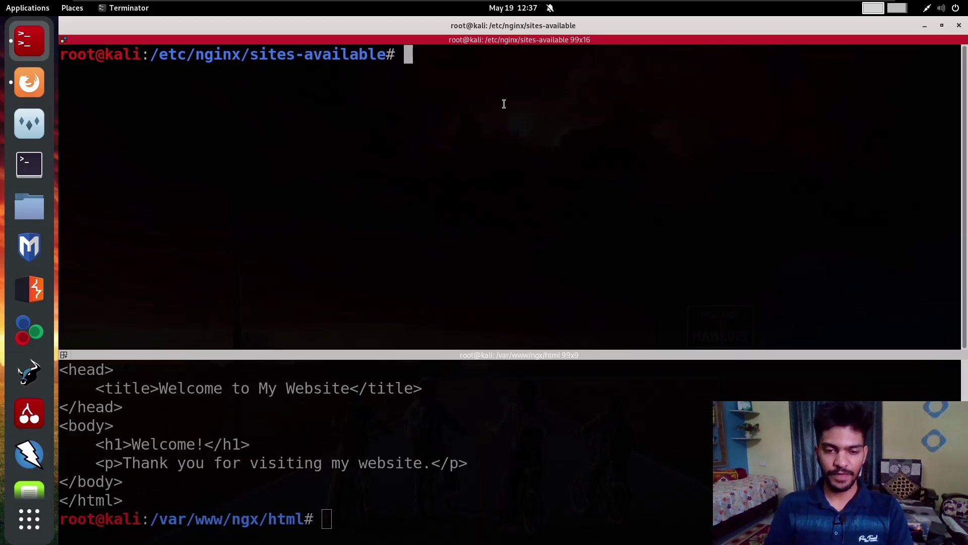
- List sites-available, print ngx.conf showing the /etc/nginx/ssl certificate paths, and copy the openssl genrsa command
text(ls)
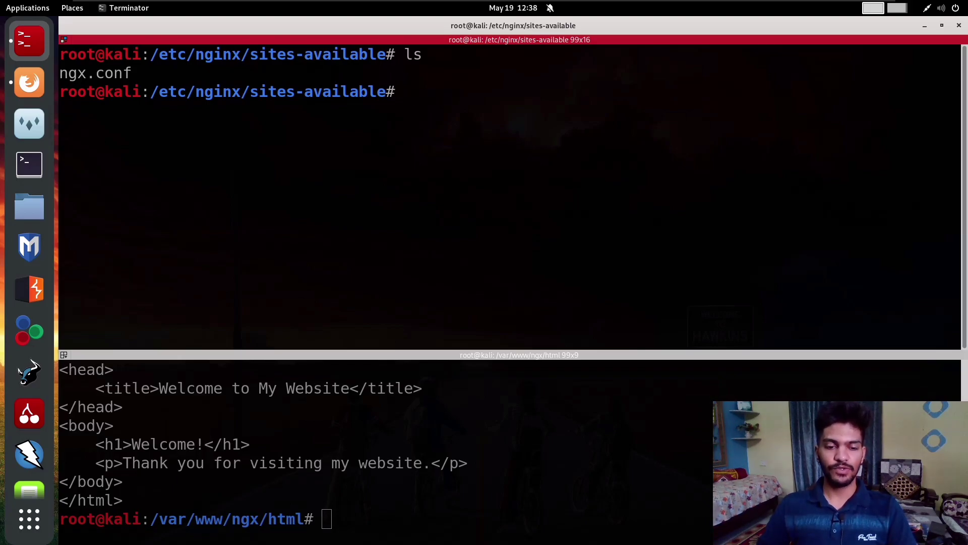
text(cat ngx.conf)
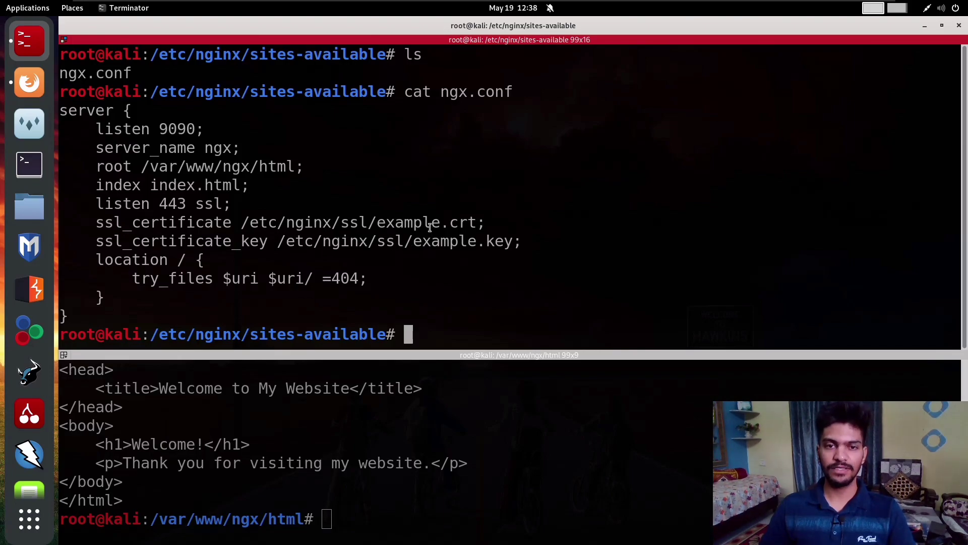
double_click(394, 241)
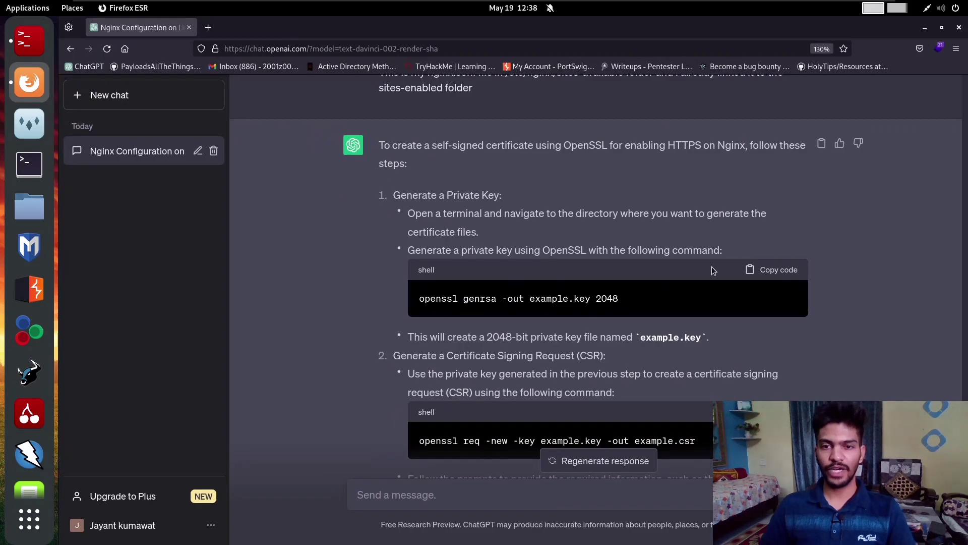
click(771, 269)
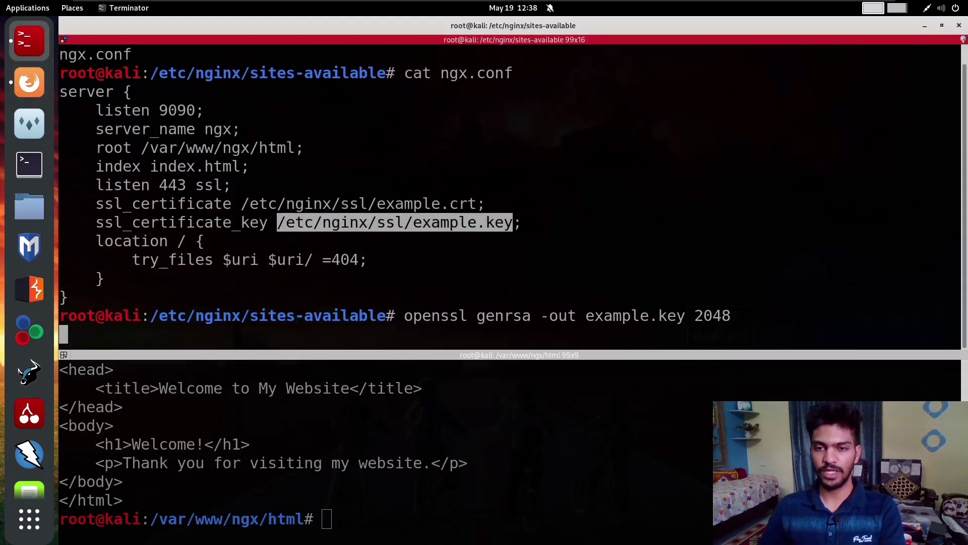
- Generate the 2048-bit private key example.key and list the folder to confirm it
text(ls)
text(openssl req -new -key example.key -out example.csr)
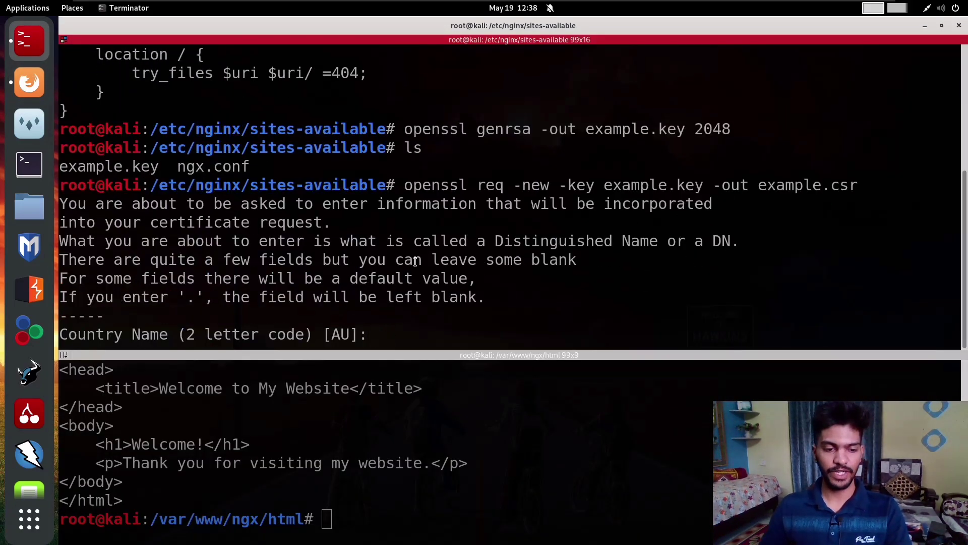
- Answer the CSR prompts with country IN, state RJ, locality AJ and organisation Quadrupled
text(IN)
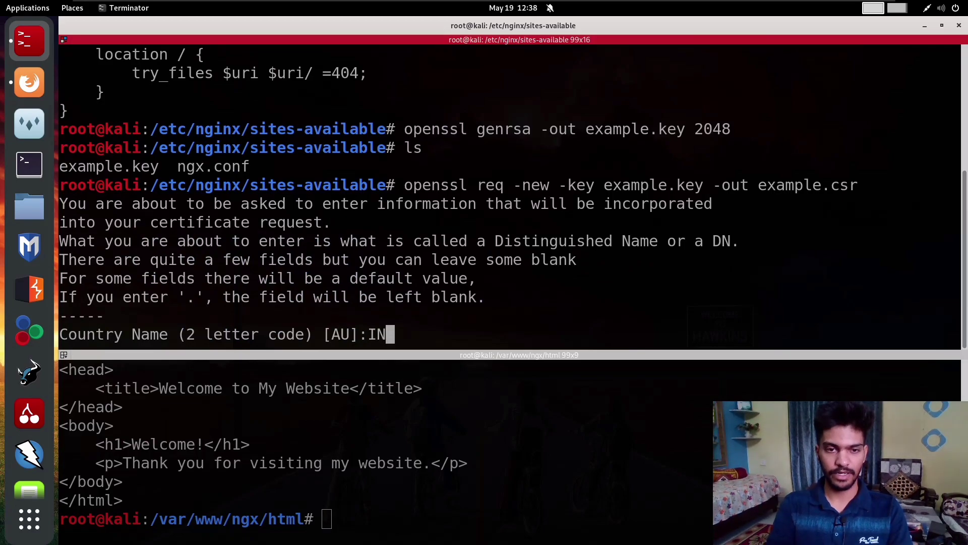
text(R)
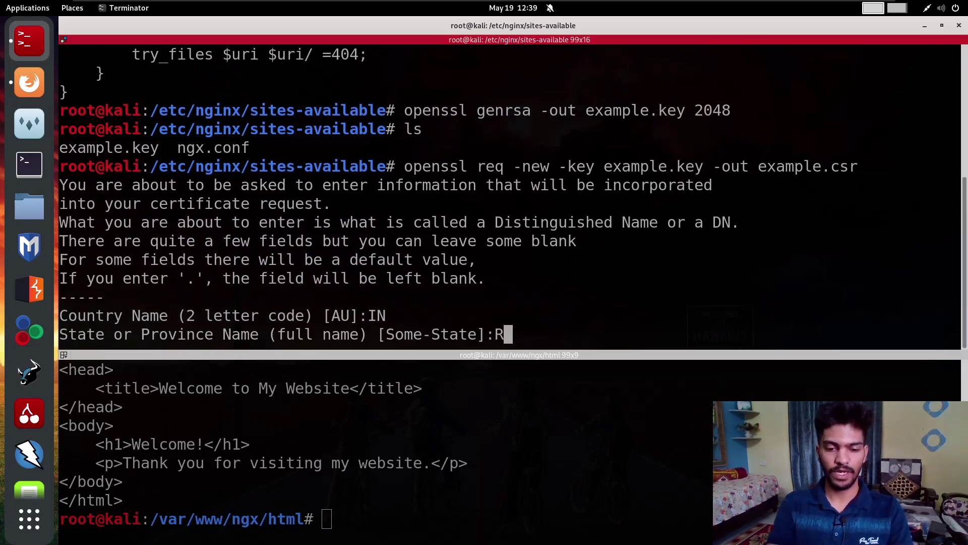
text(J)
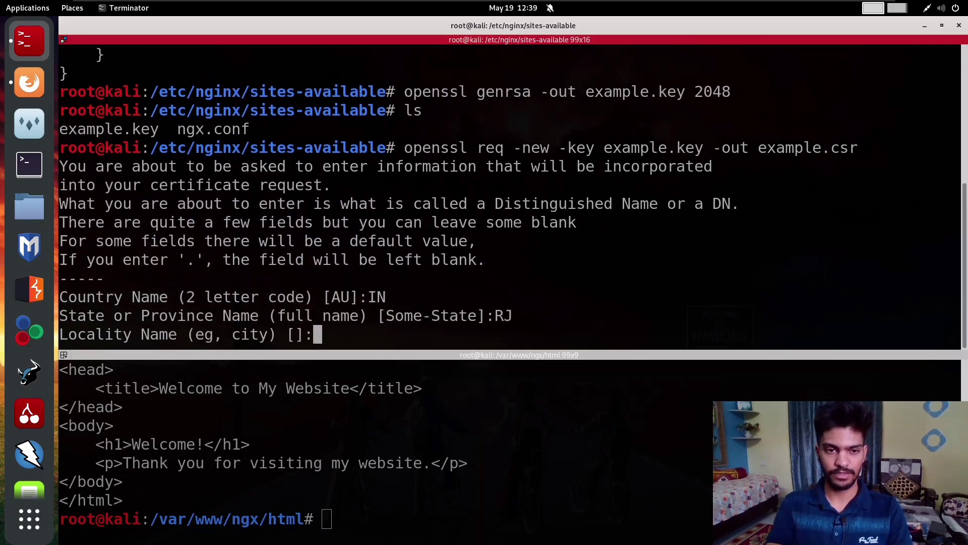
text(AJ)
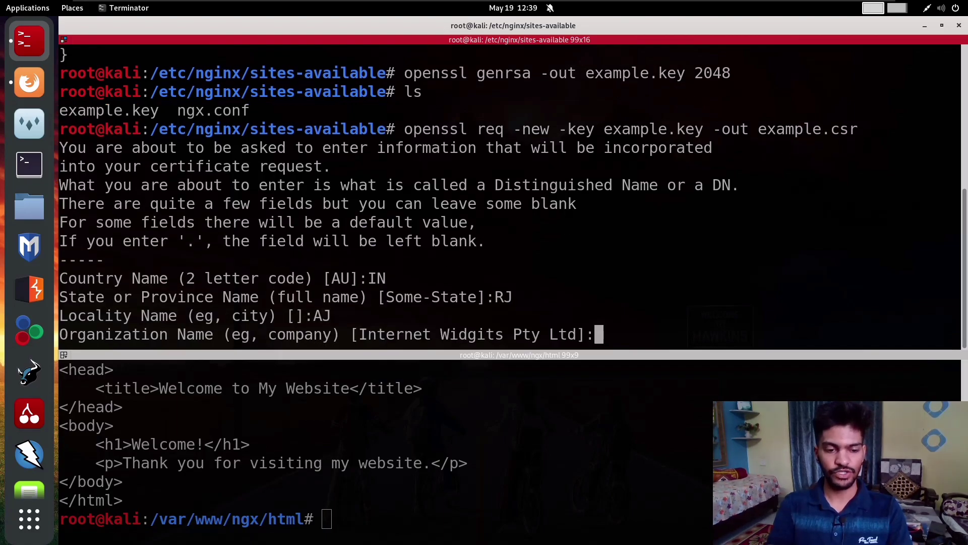
text(Quadrupled)
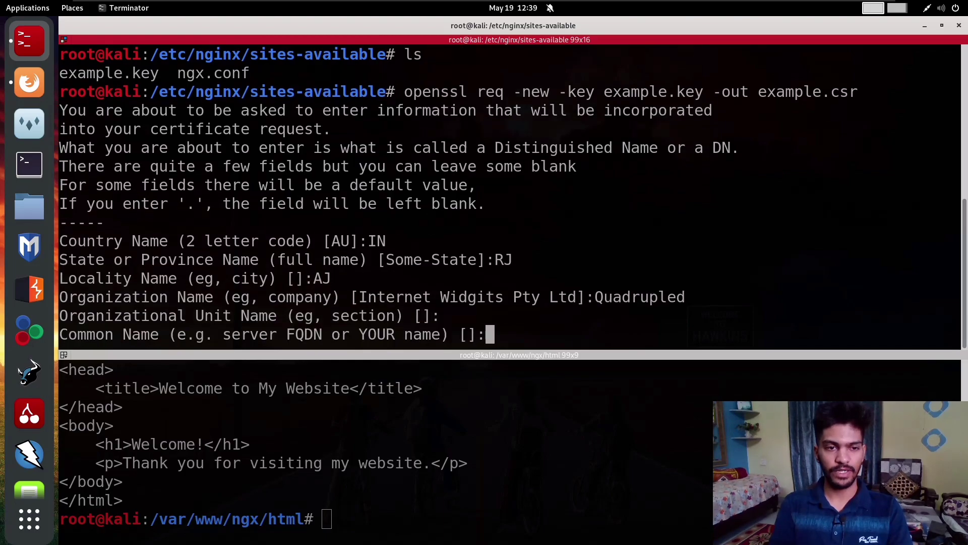
text(w)
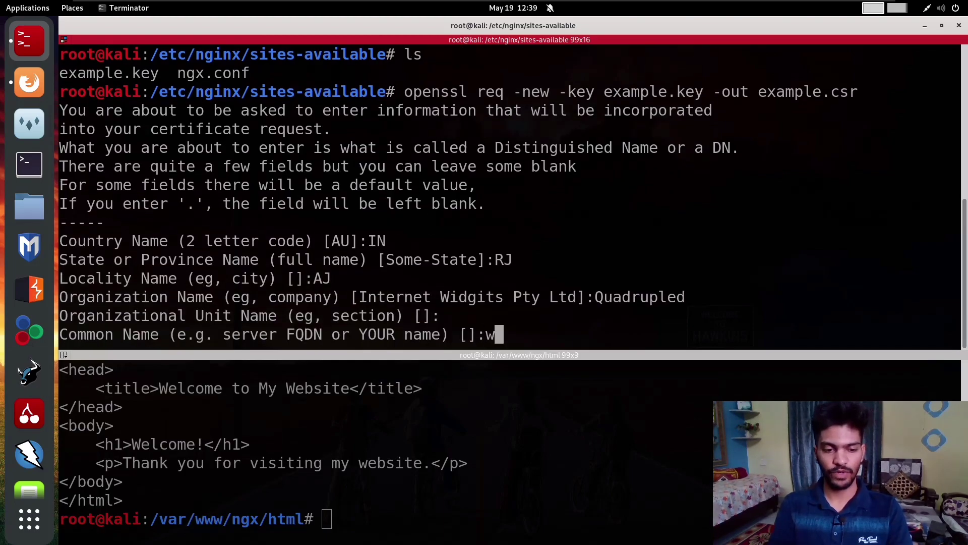
text(ww.qu)
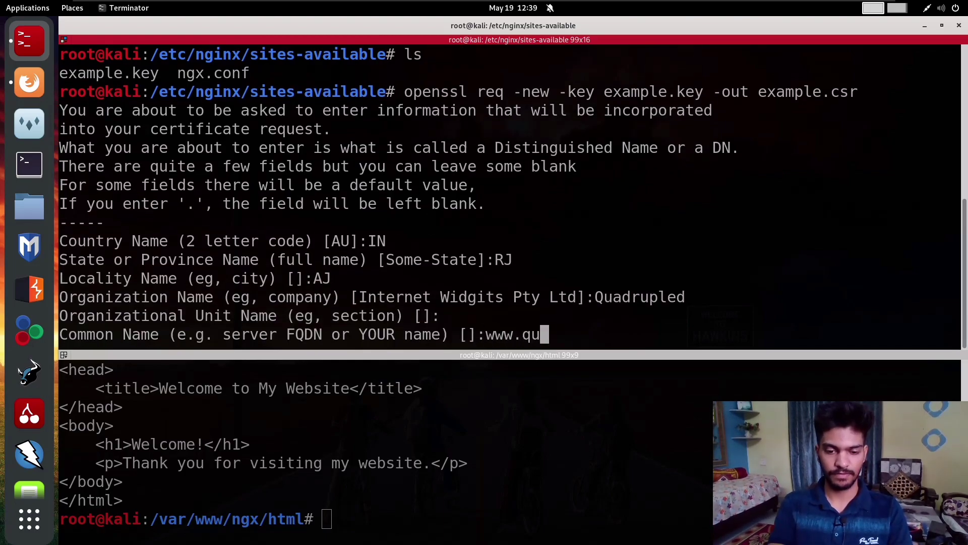
text(adrupled.io)
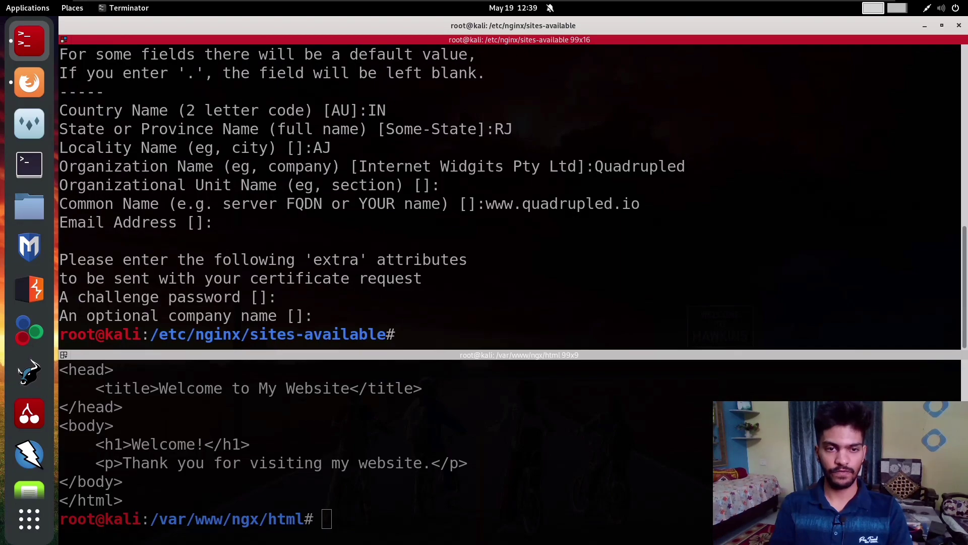
text(ls)
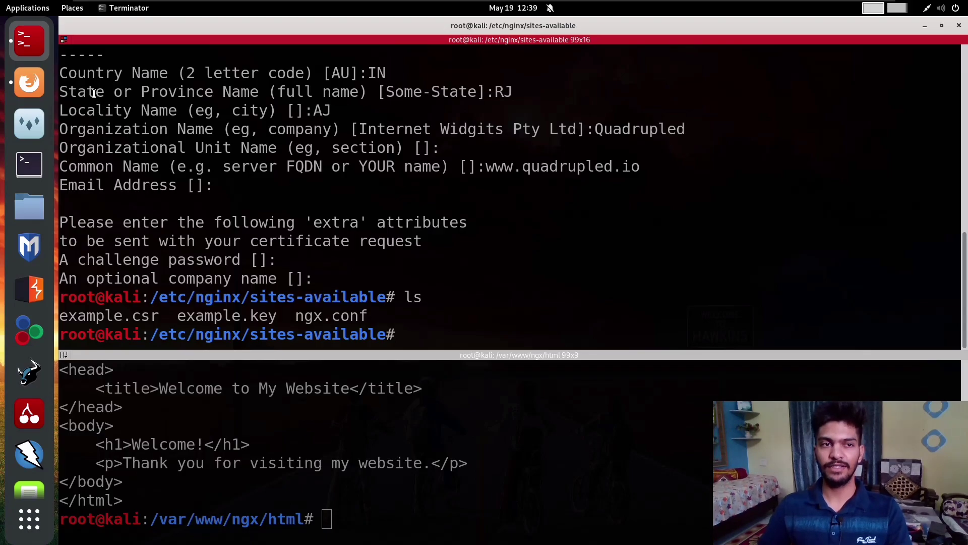
- Self-sign example.csr with example.key into example.crt valid for 365 days and confirm it is listed
click(29, 82)
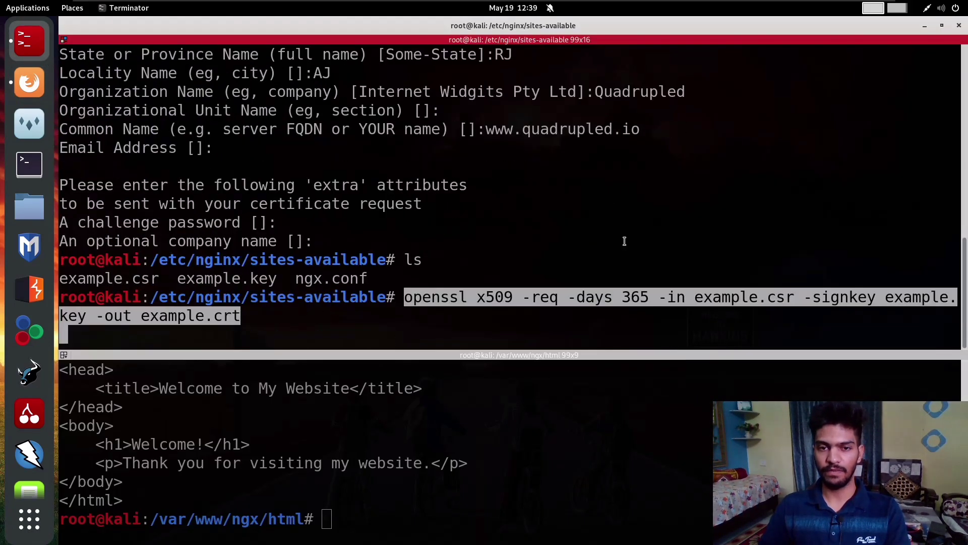
key(Return)
text(ls)
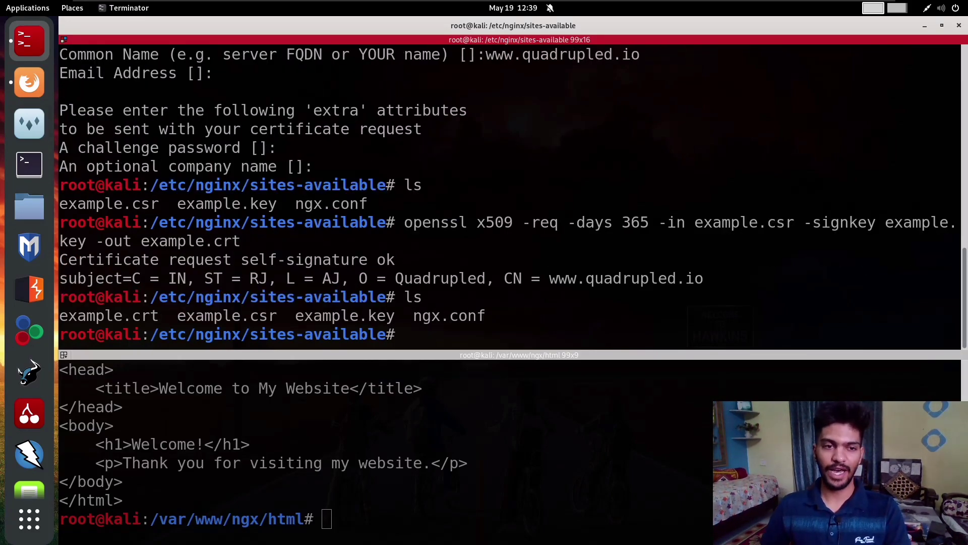
double_click(109, 316)
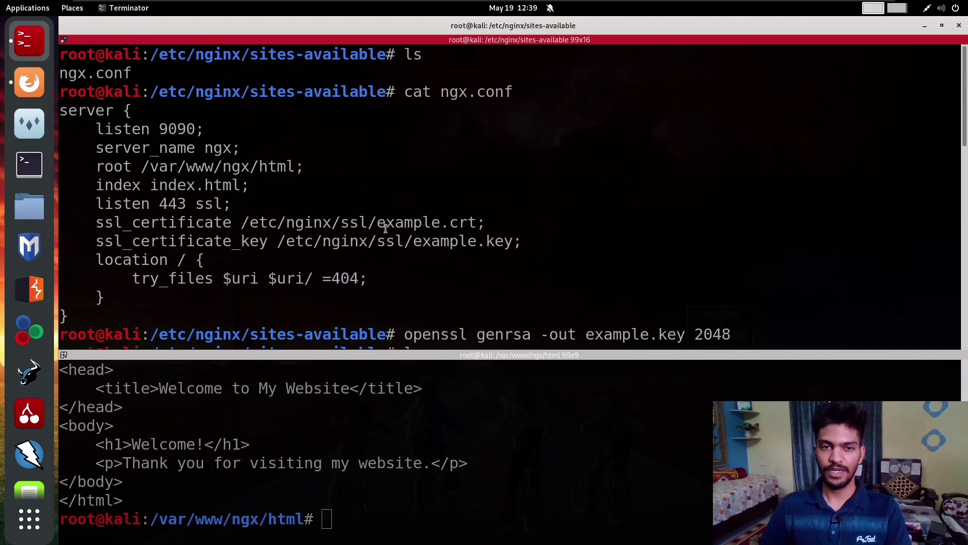
- Pick out the certificate path from the config and start entering /etc/nginx/ssl
double_click(426, 222)
text(cd)
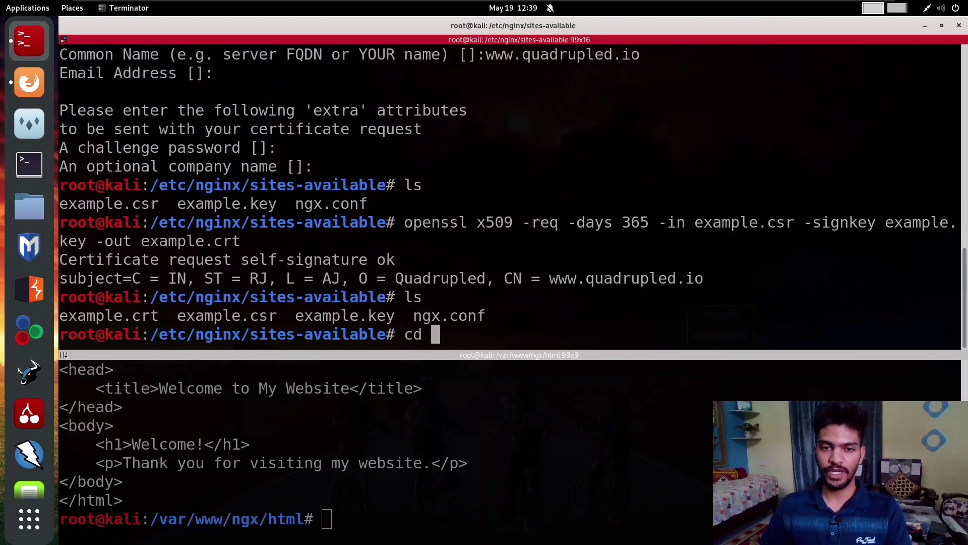
text(/)
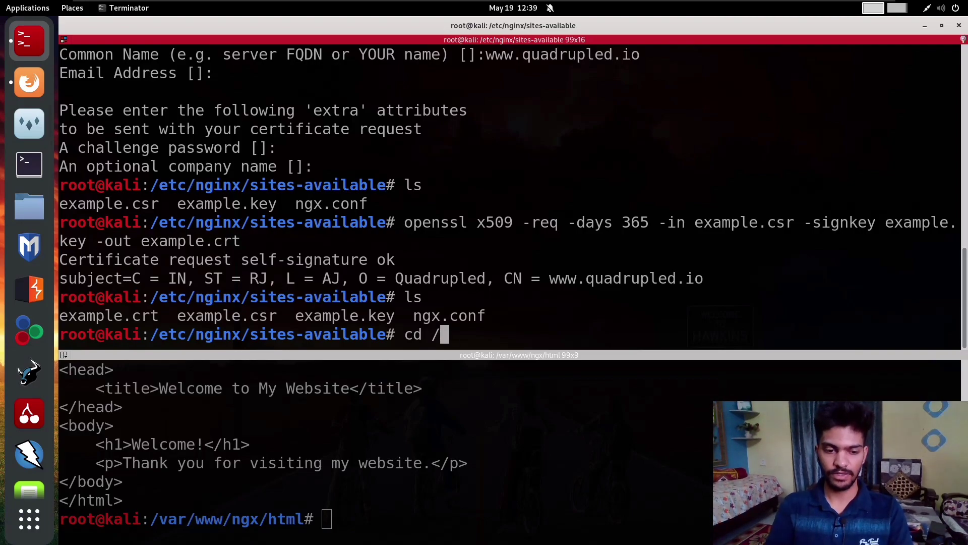
text(etc/nginx/)
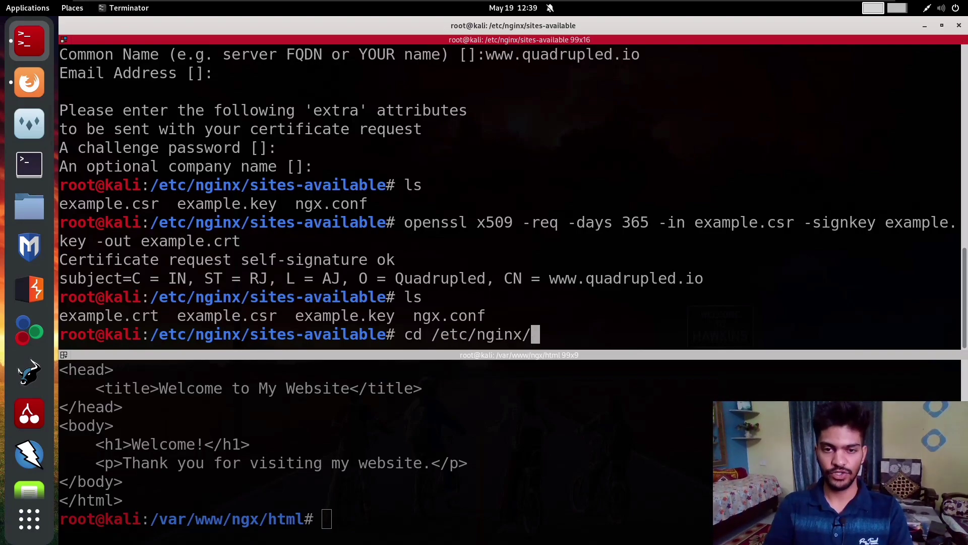
text(ss)
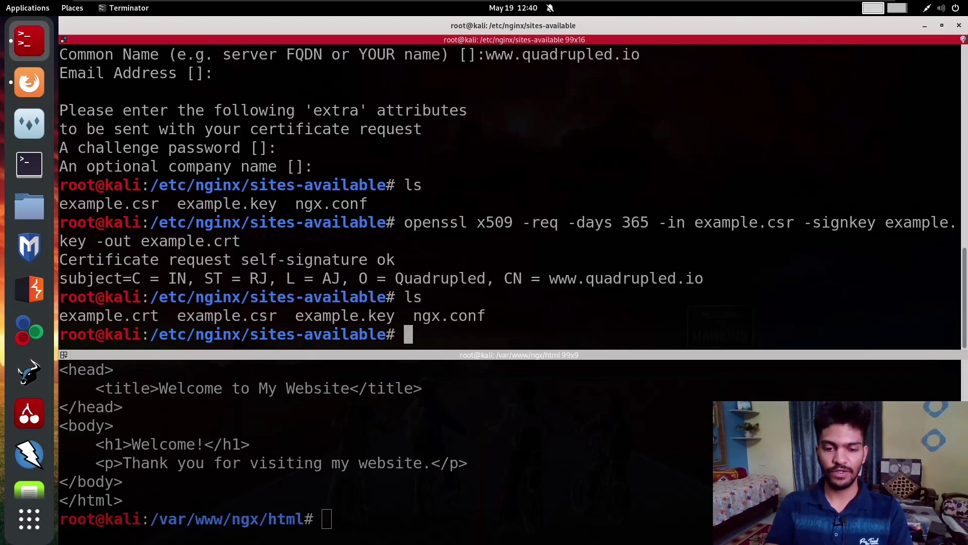
- Create /etc/nginx/ssl and move example.crt and example.key into it
text(mkdir)
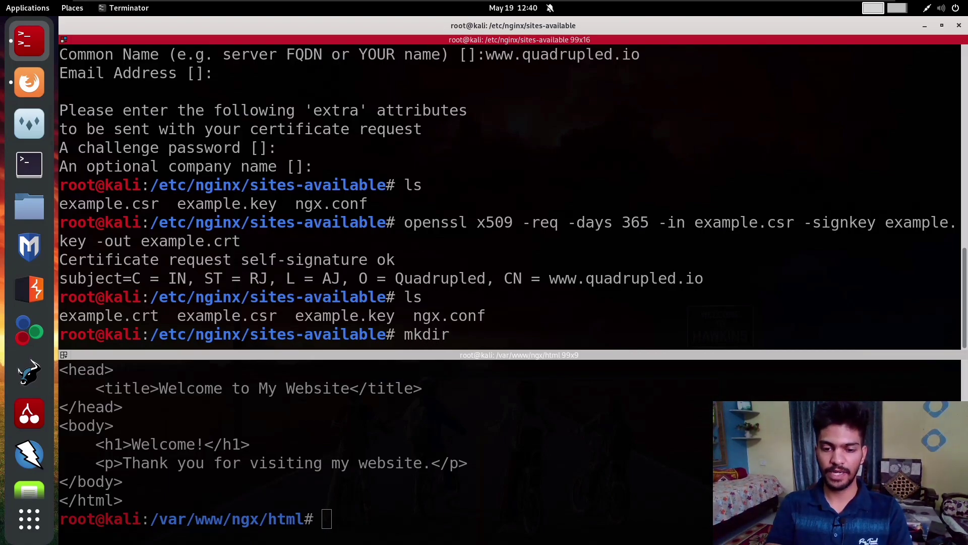
text(-p)
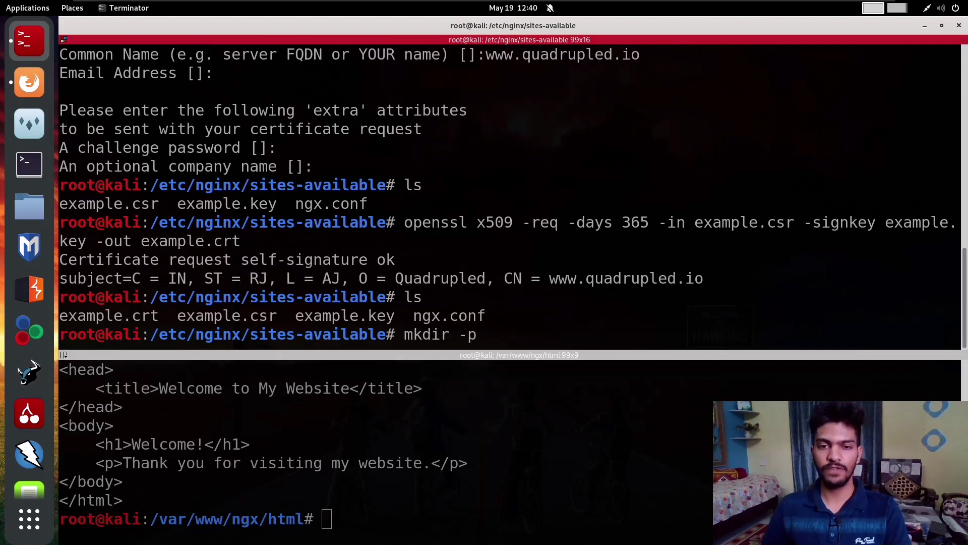
text(/etc/nginx/ssl)
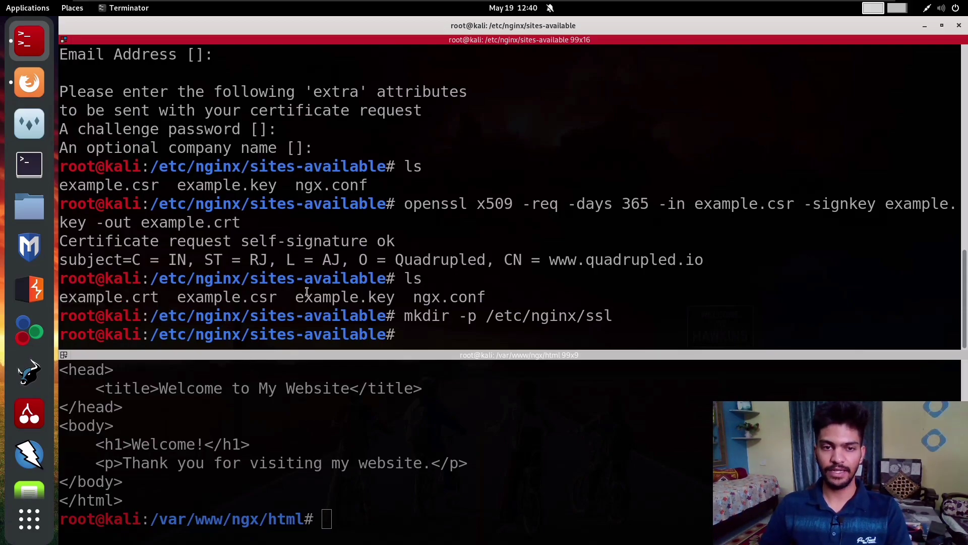
click(28, 81)
text(sudo mv example.crt example.key /etc/nginx/ssl/)
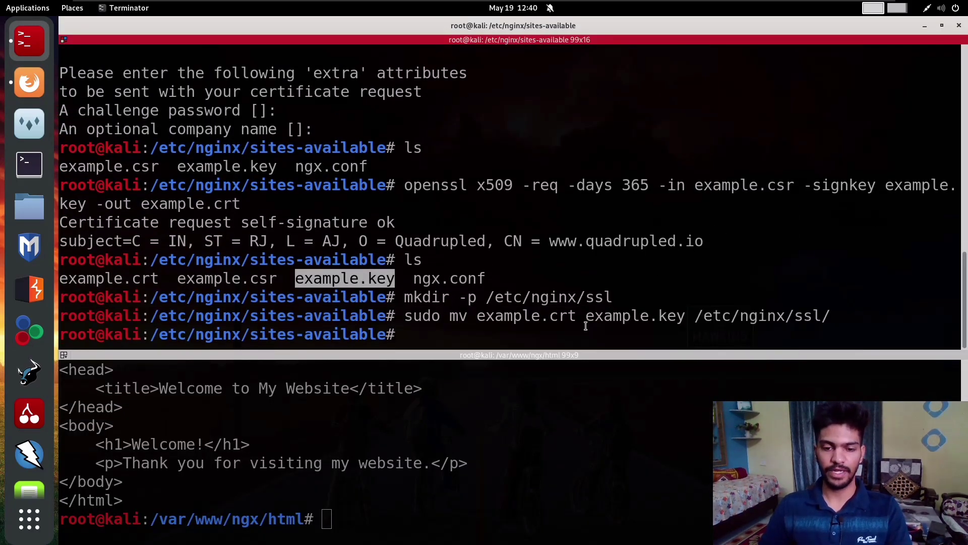
- Delete example.csr so only ngx.conf remains in sites-available
text(ls)
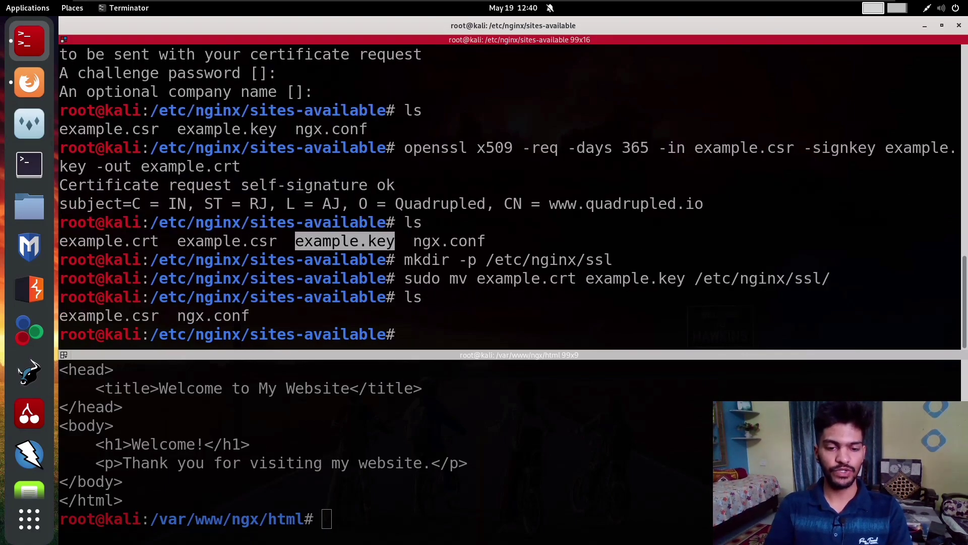
text(rm example.csr)
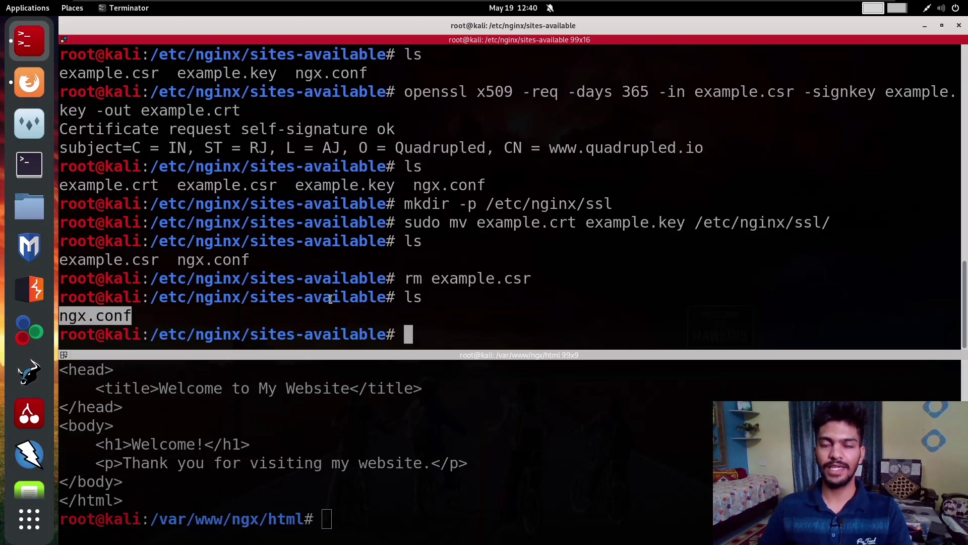
- In sites-enabled, confirm ngx.conf is a symlink and print its 443 SSL server block
text(cd)
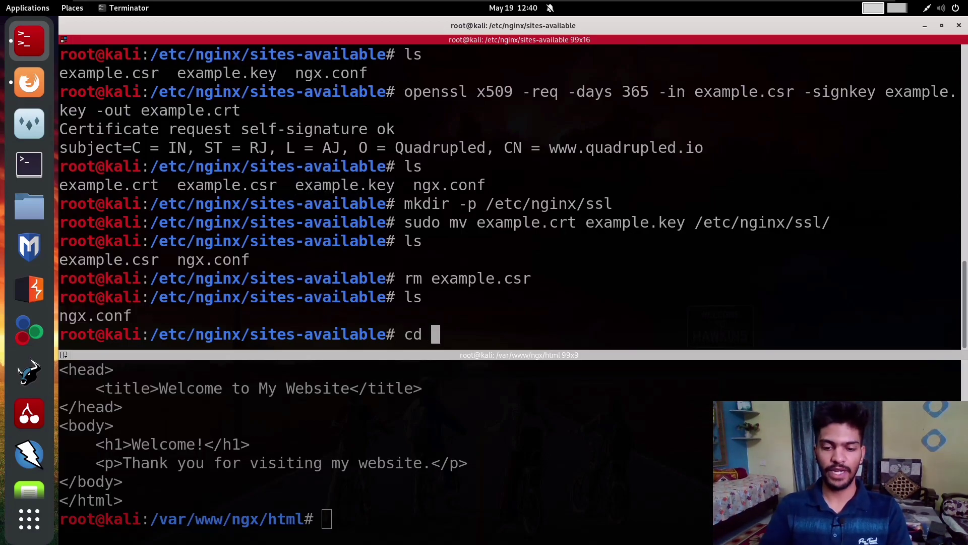
text(../sites-enabled/)
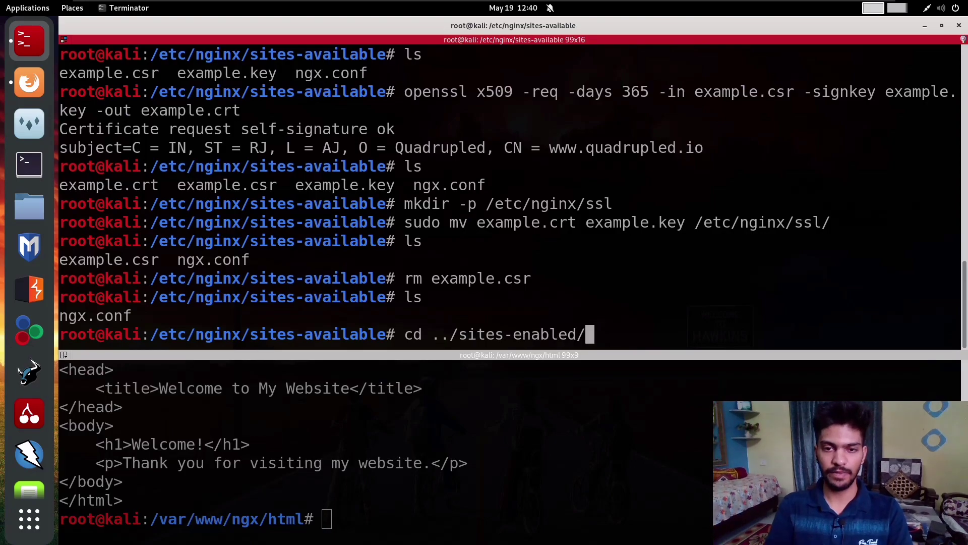
key(Return)
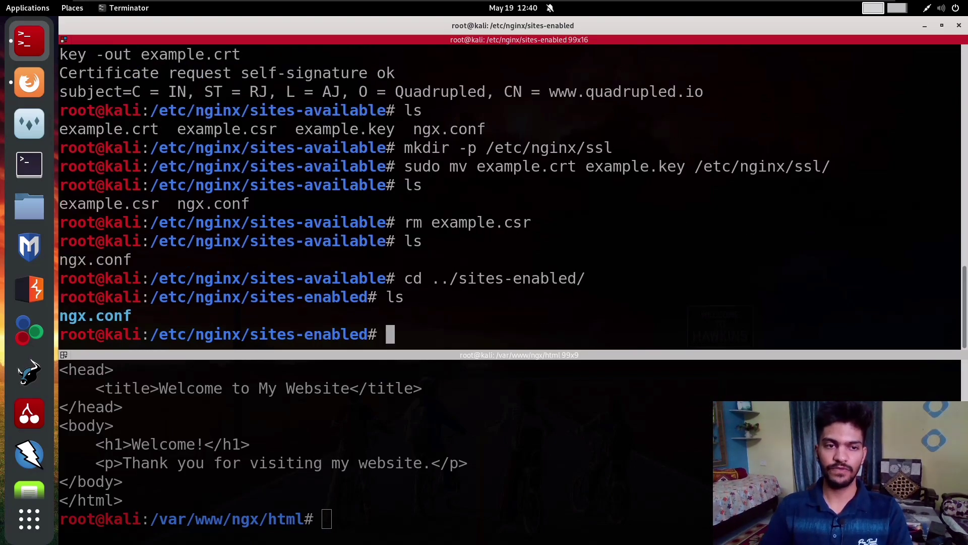
text(file ngx.conf)
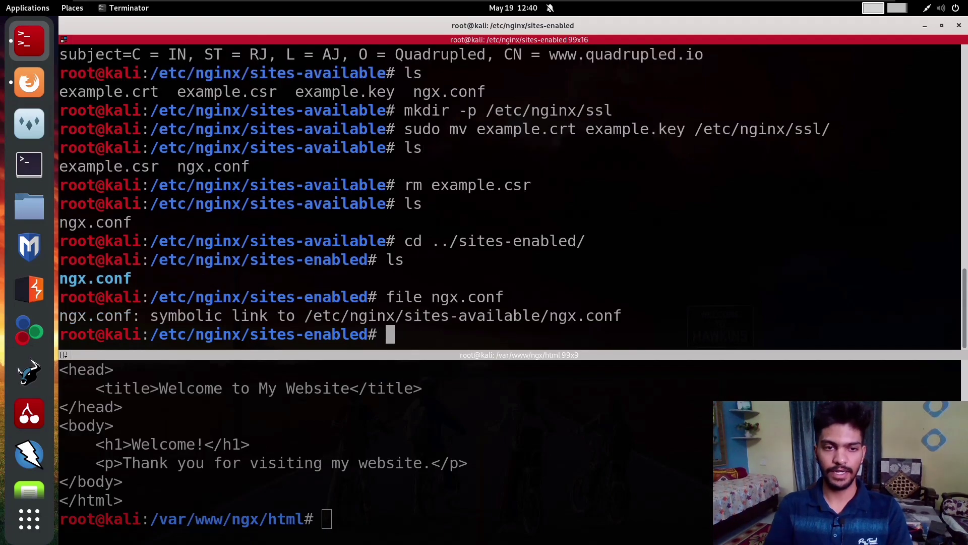
text(cat ngx.conf)
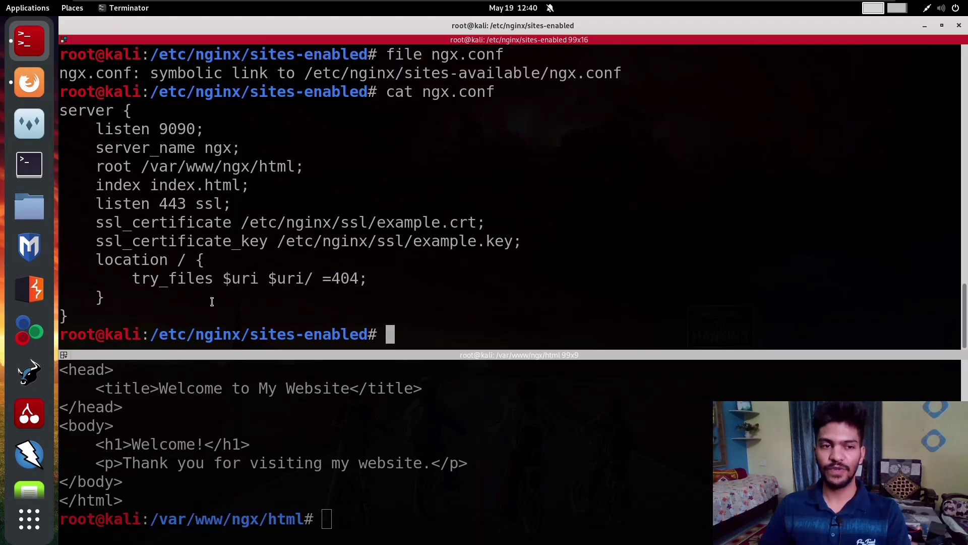
mouse_move(308, 299)
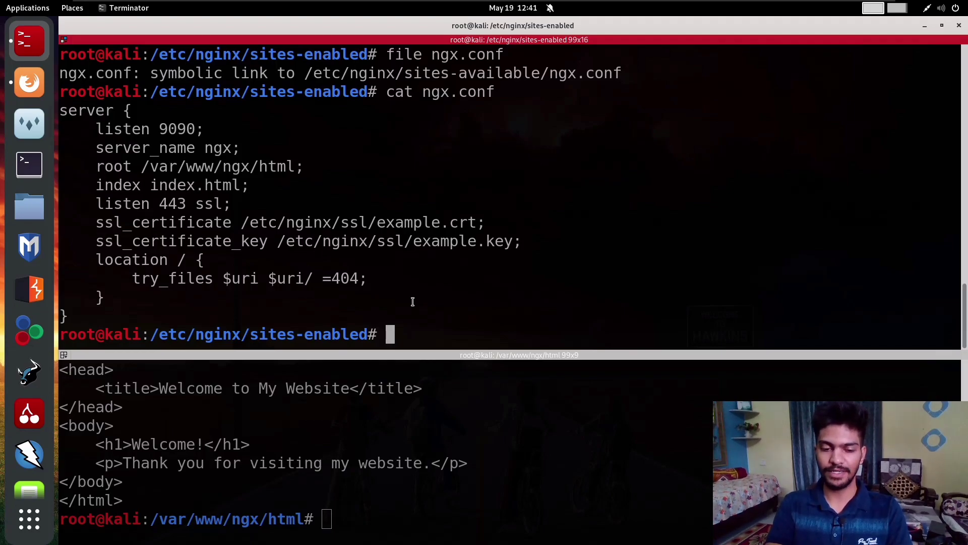
- Test the nginx configuration with nginx -t and restart nginx via systemctl
text(nginx)
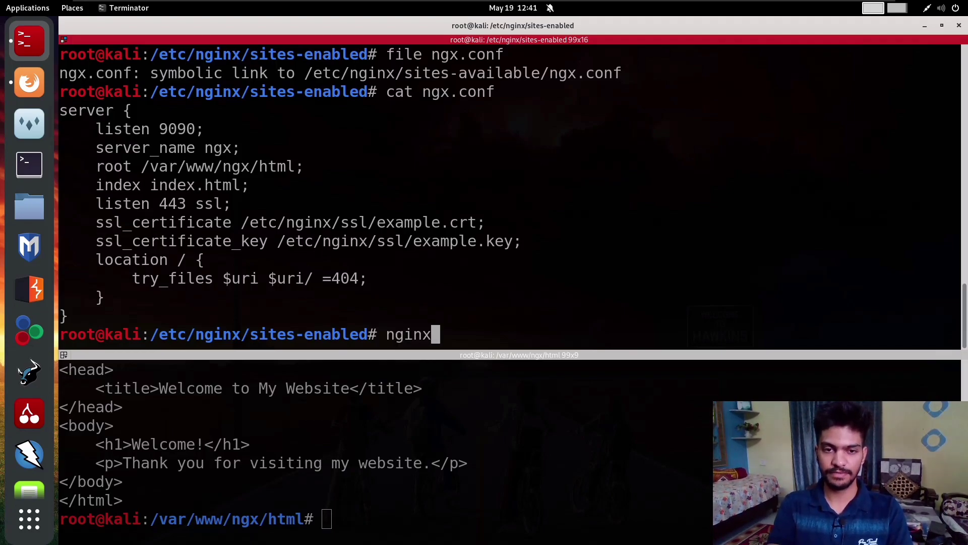
text(-t)
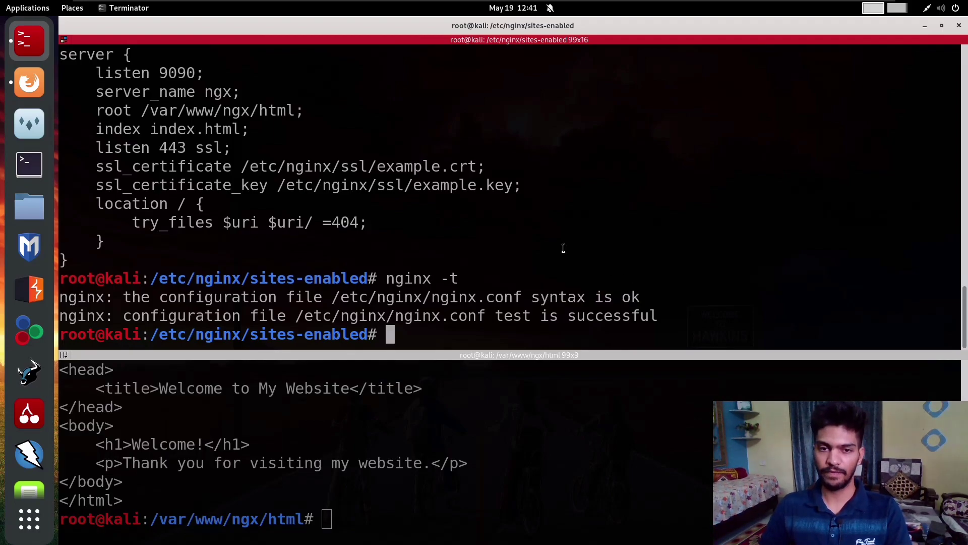
text(systemctl s)
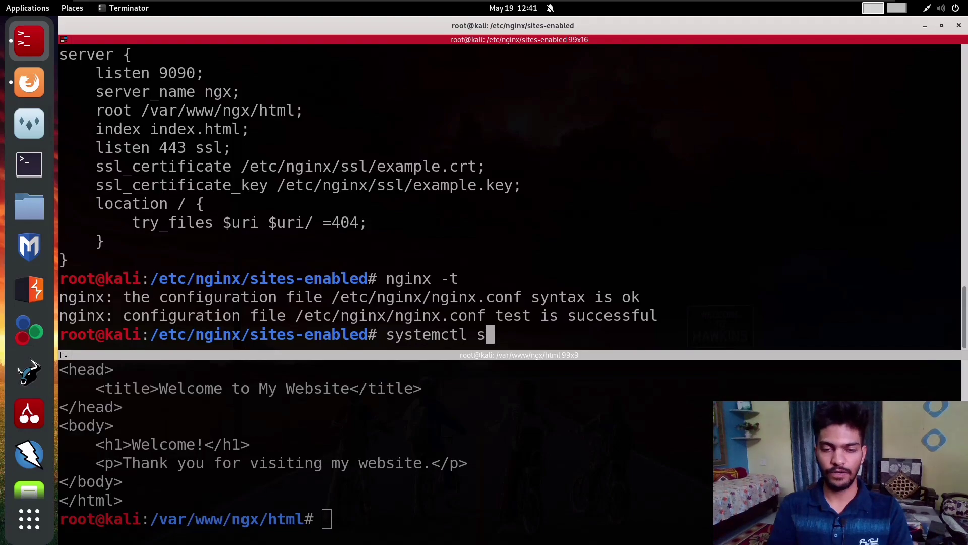
text(restart nginx)
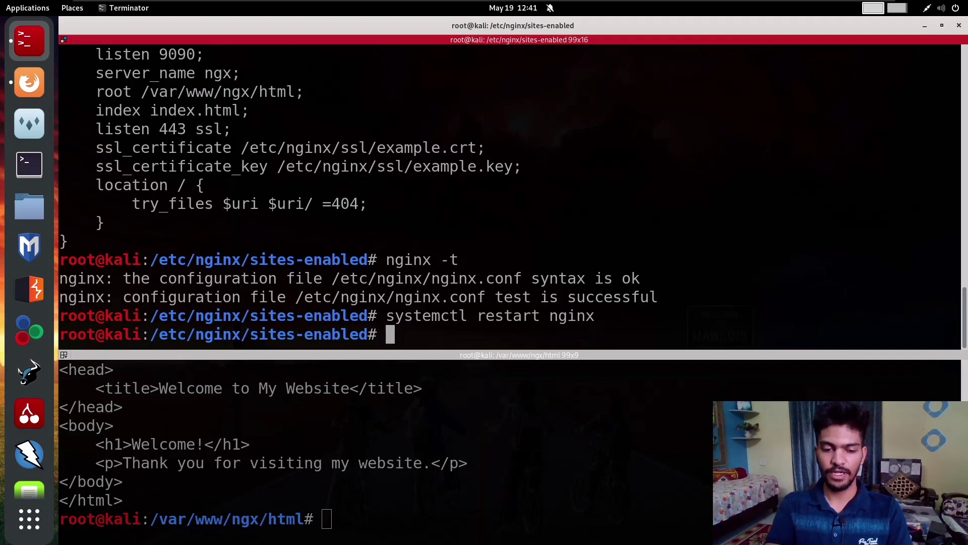
text(curl)
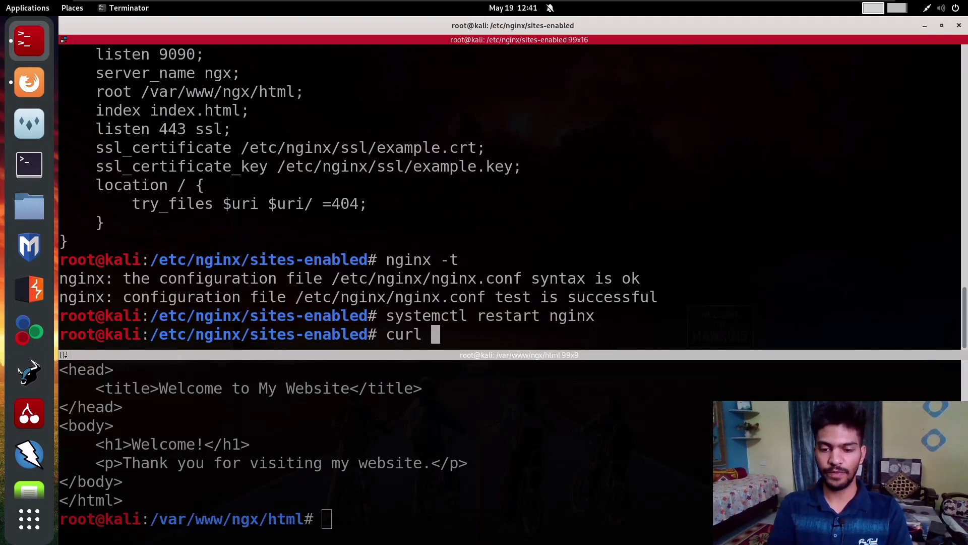
text(-s)
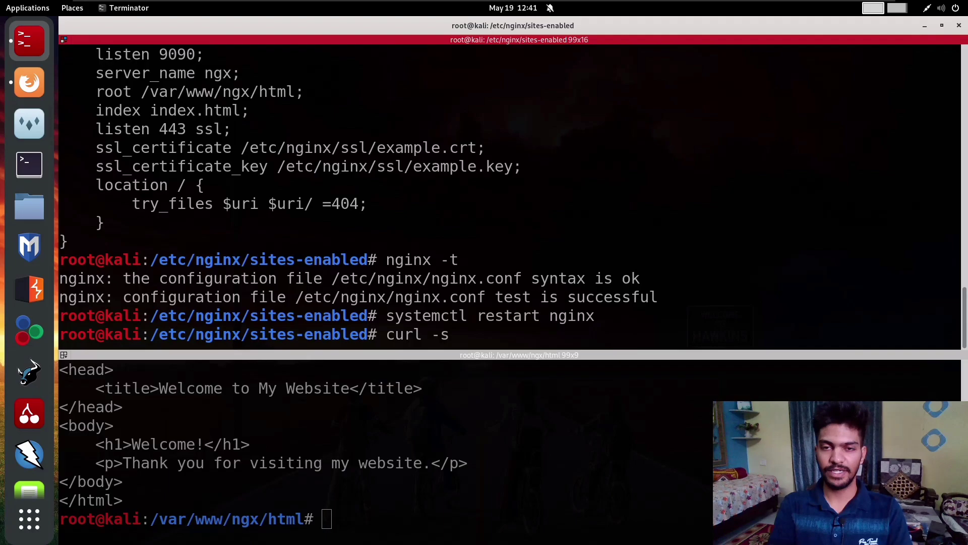
text(-i)
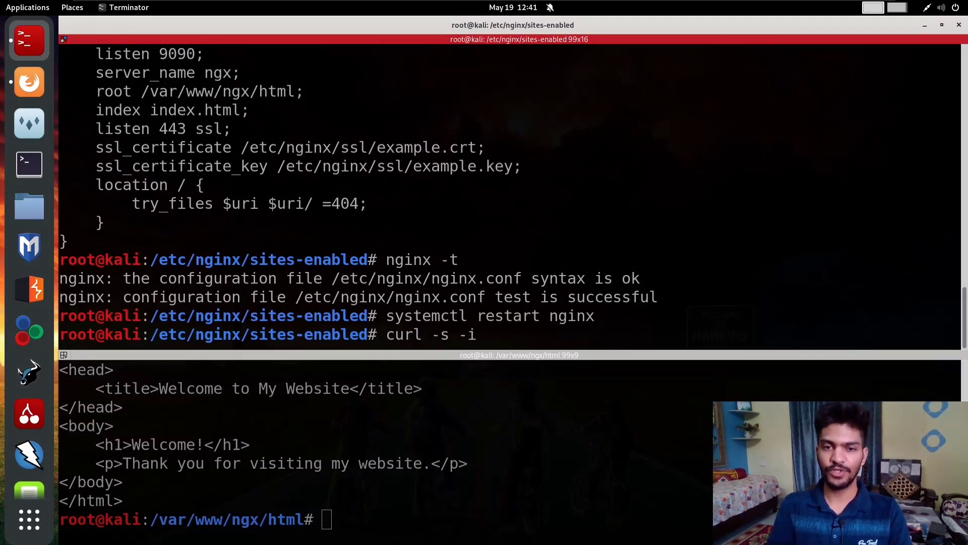
text(http)
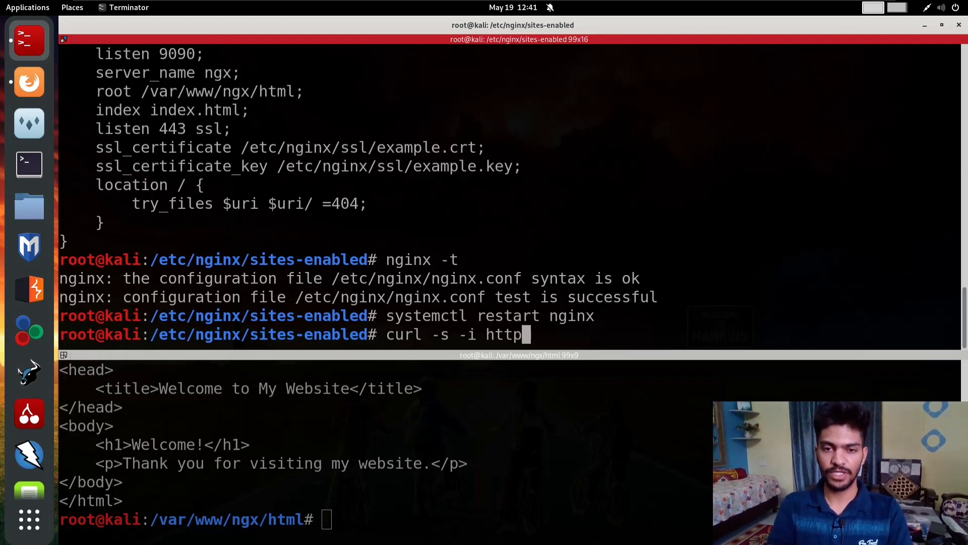
text(s://local)
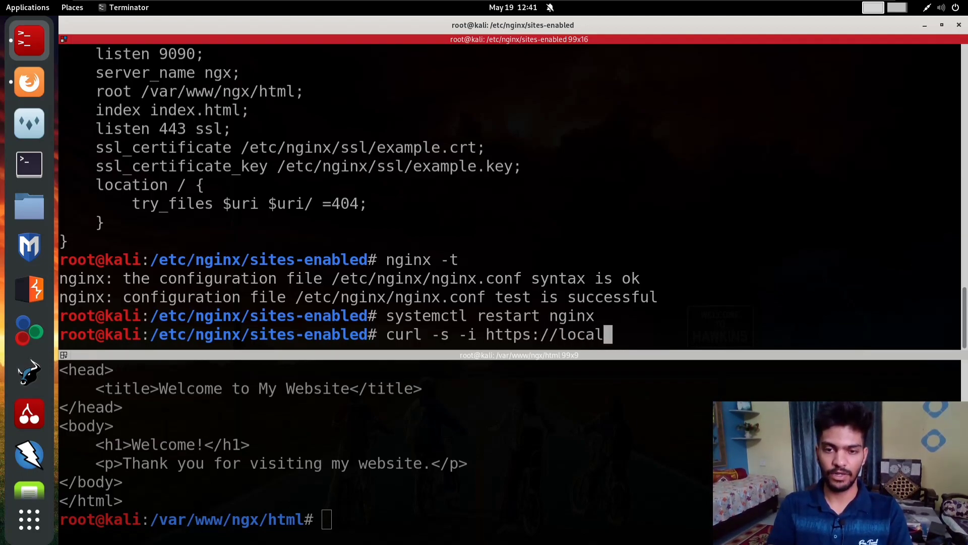
text(host)
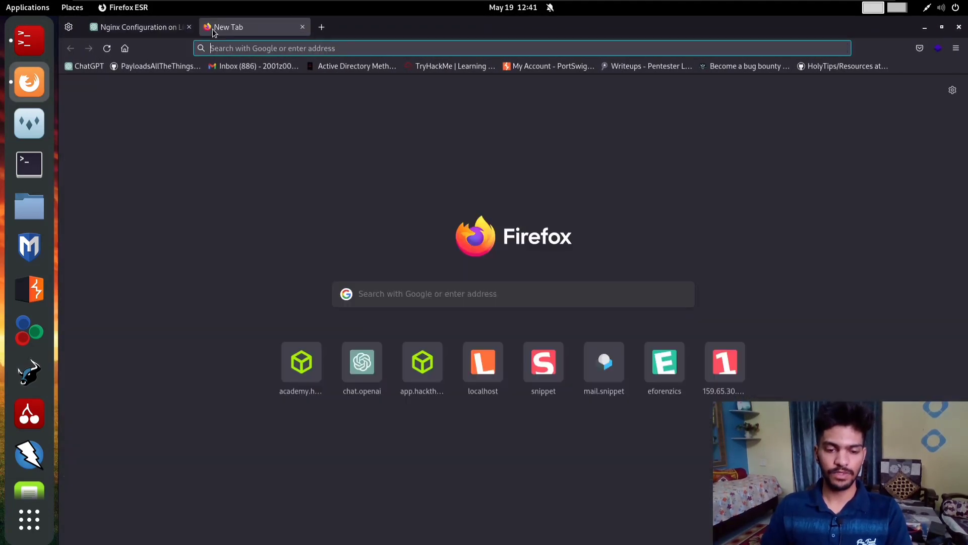
text(https://localhost)
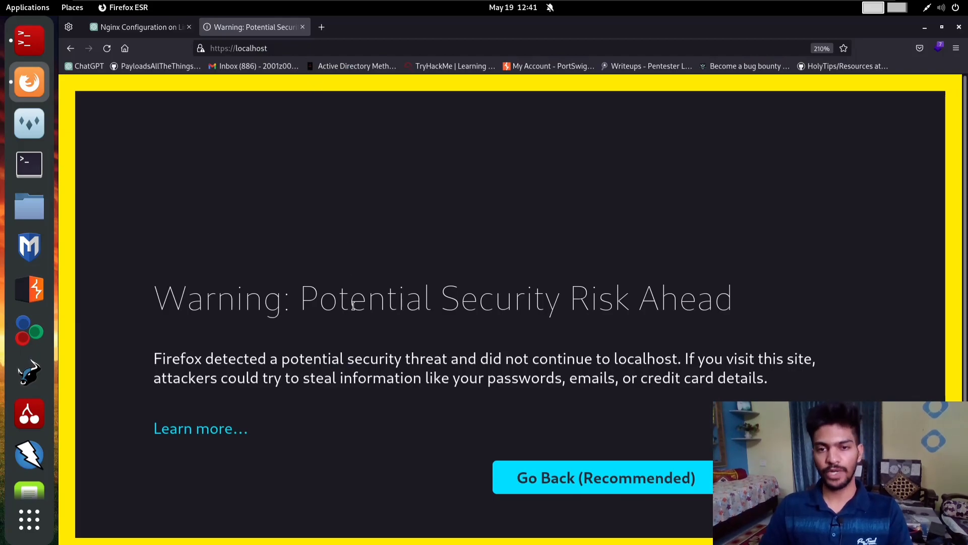
mouse_move(486, 255)
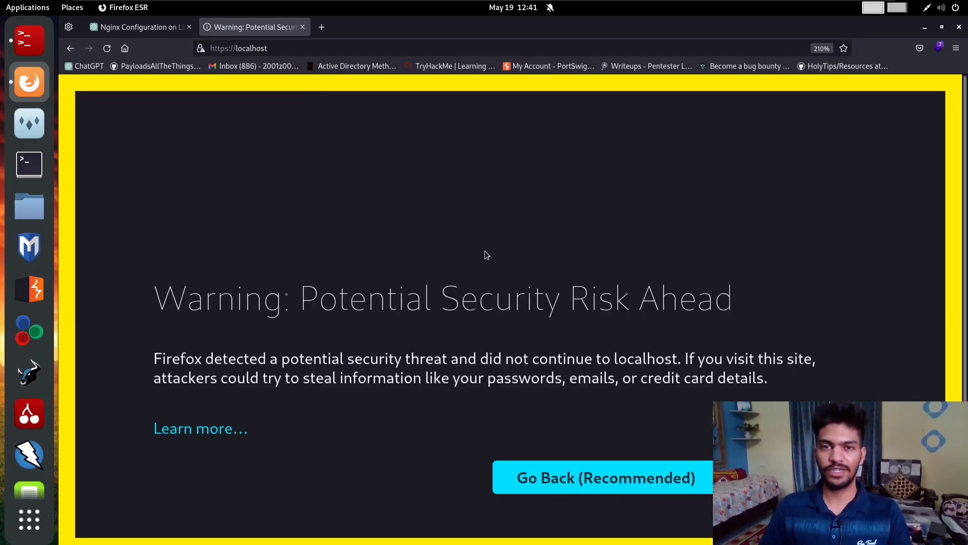
mouse_move(494, 244)
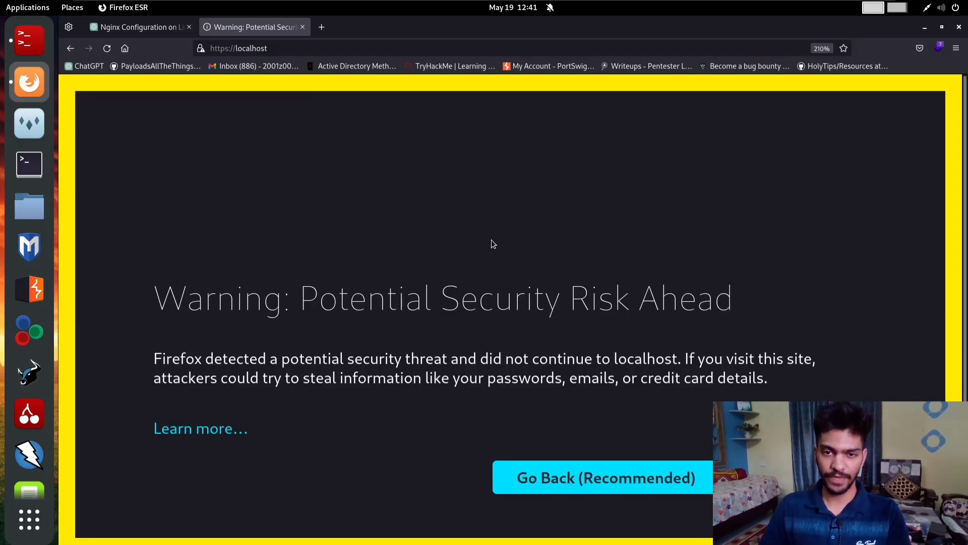
mouse_move(499, 240)
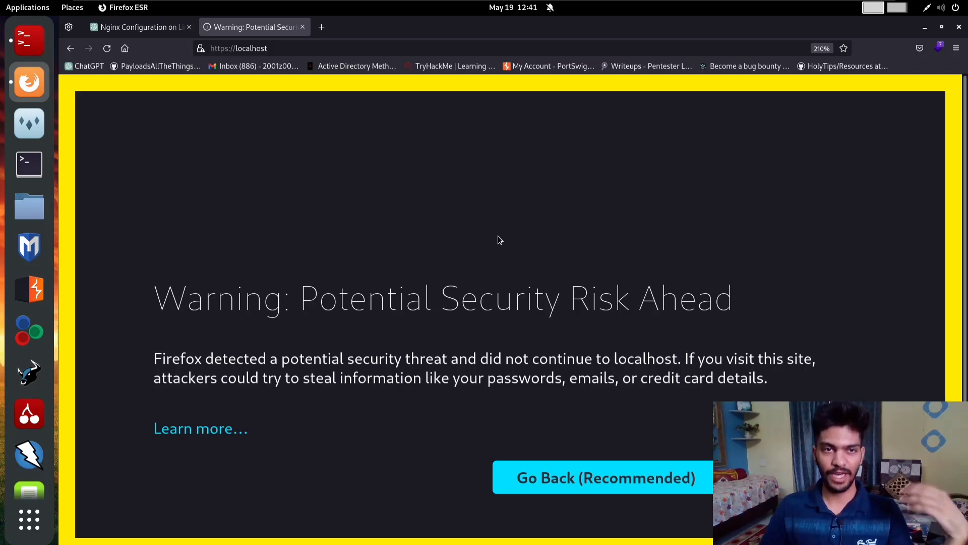
mouse_move(466, 277)
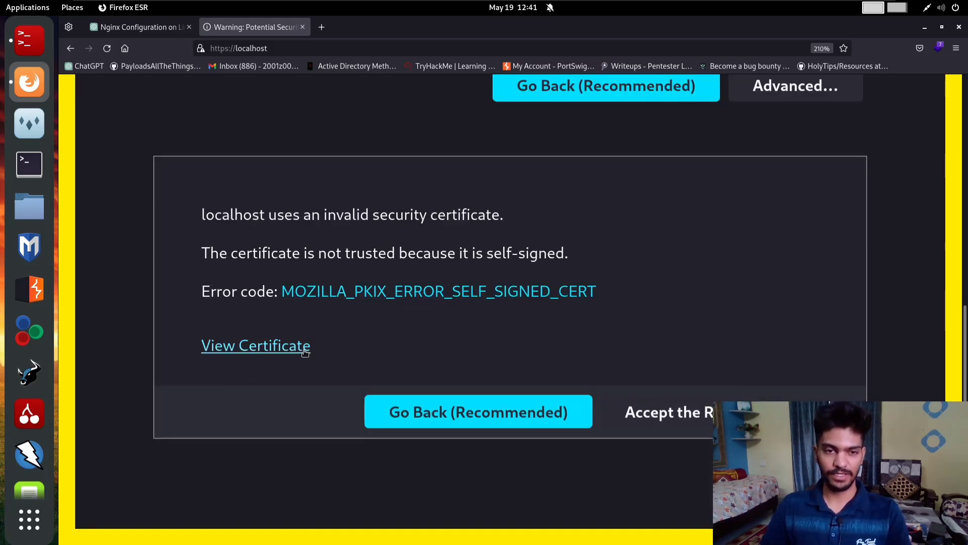
click(255, 345)
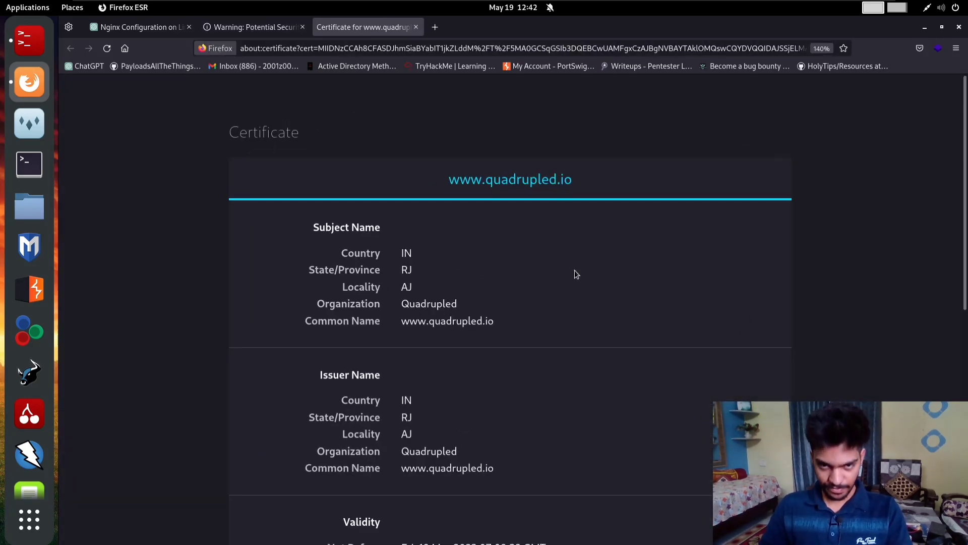
scroll(down, 3)
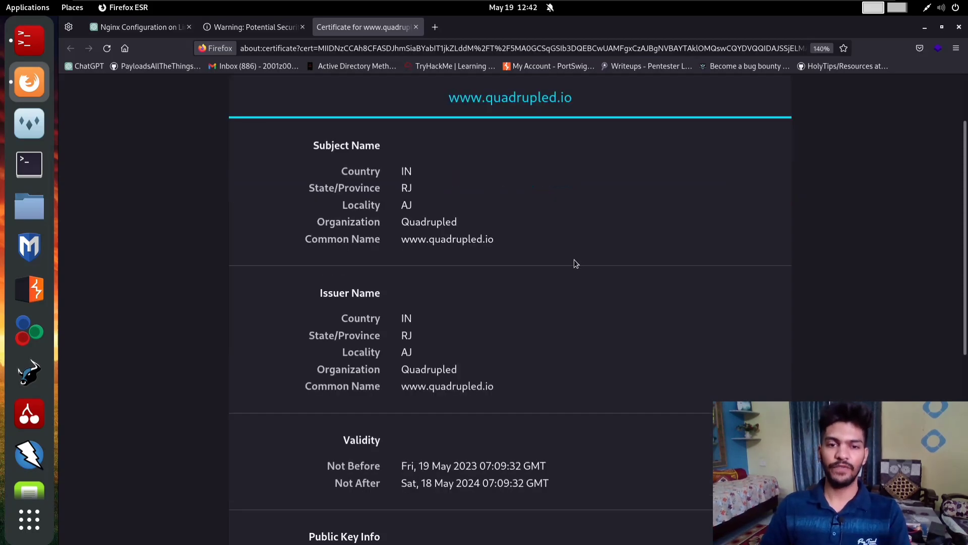
scroll(up, 3)
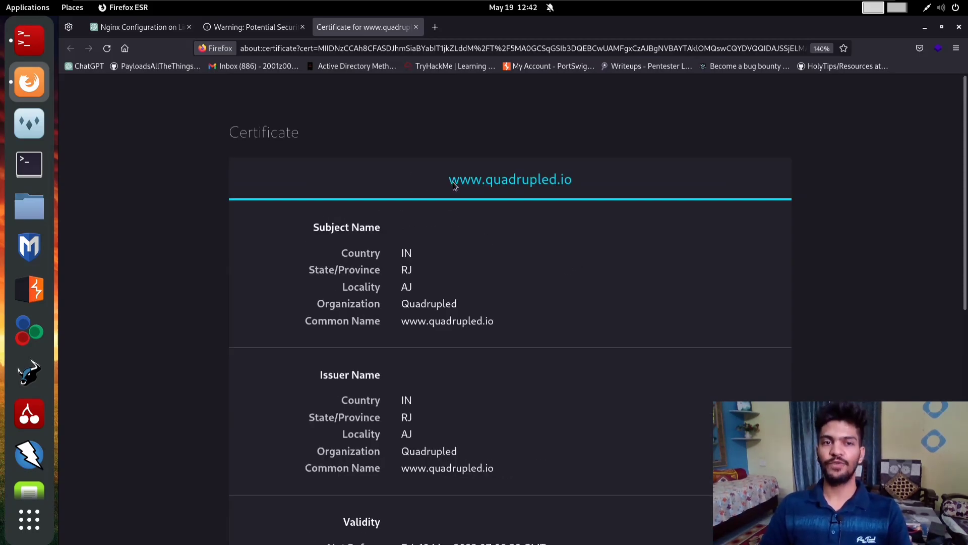
scroll(down, 3)
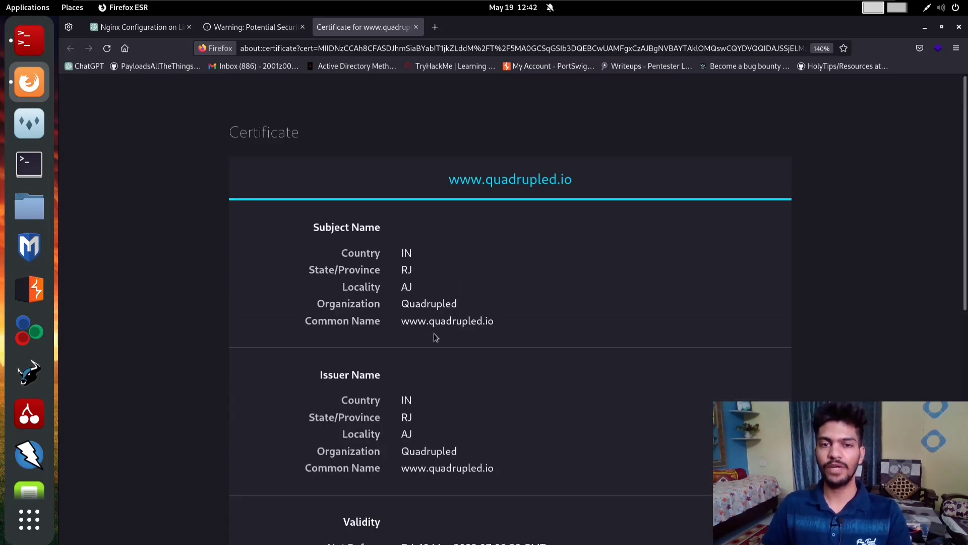
click(253, 26)
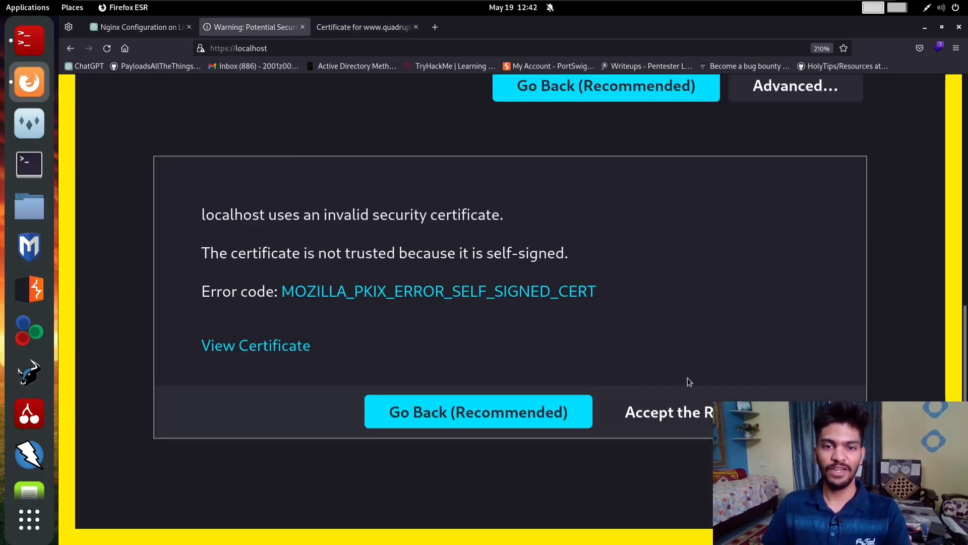
mouse_move(735, 350)
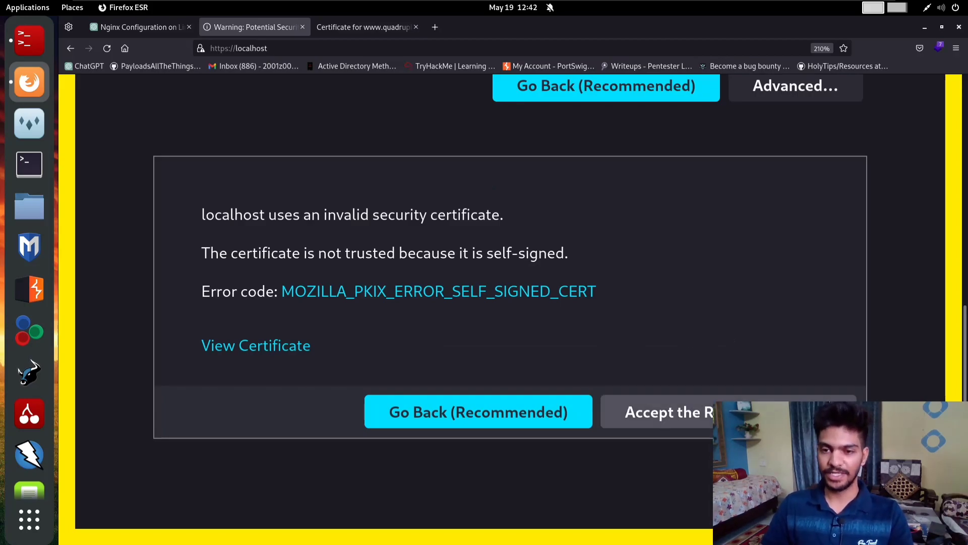
click(667, 412)
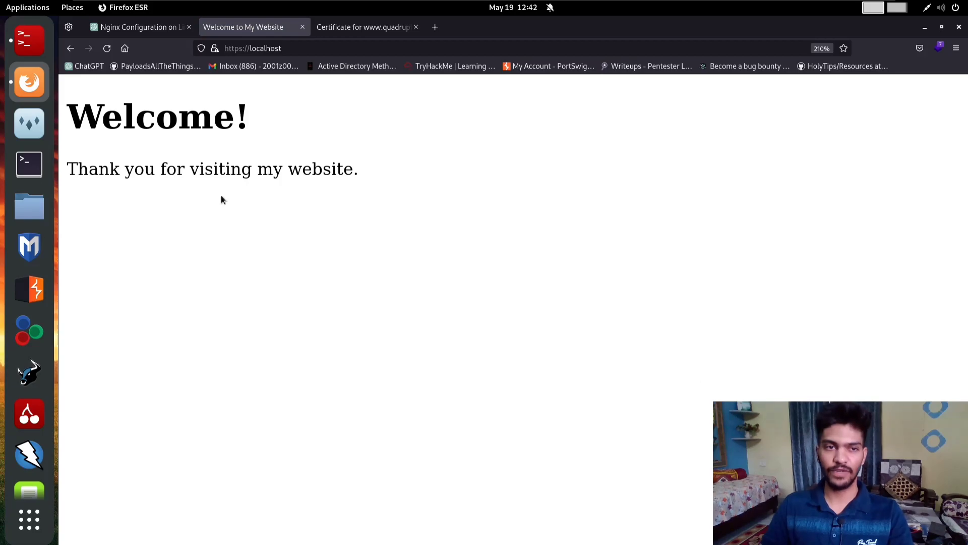
mouse_move(276, 98)
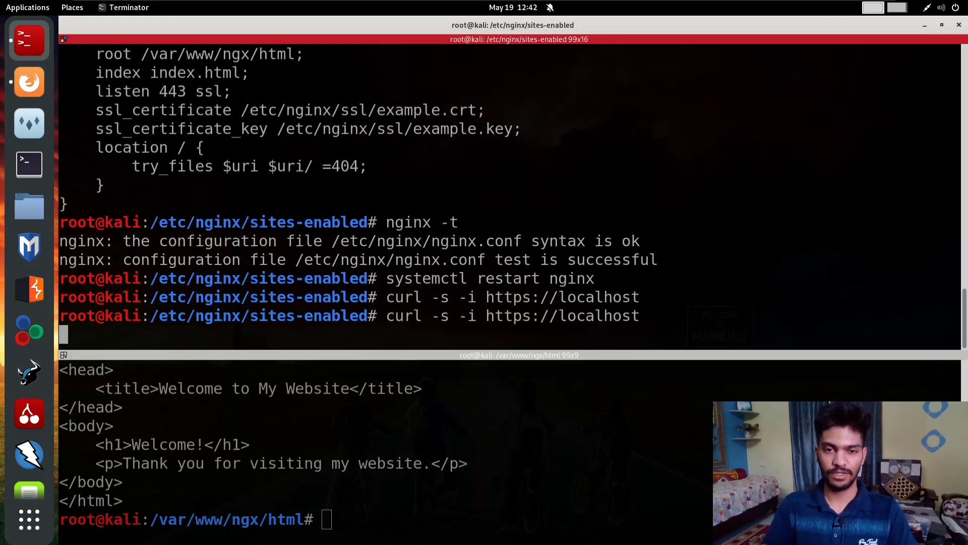
key(Return)
text(https://localhost/)
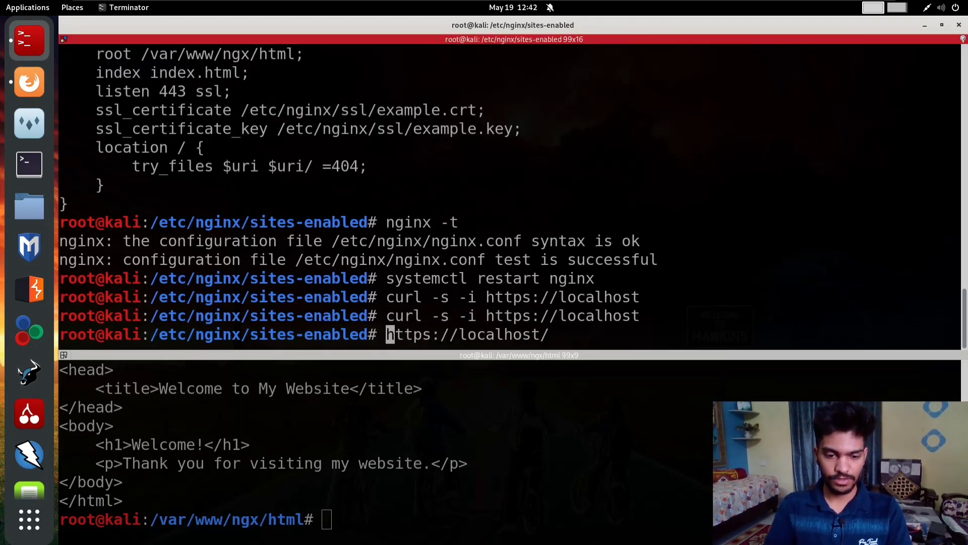
text(curl -s -i)
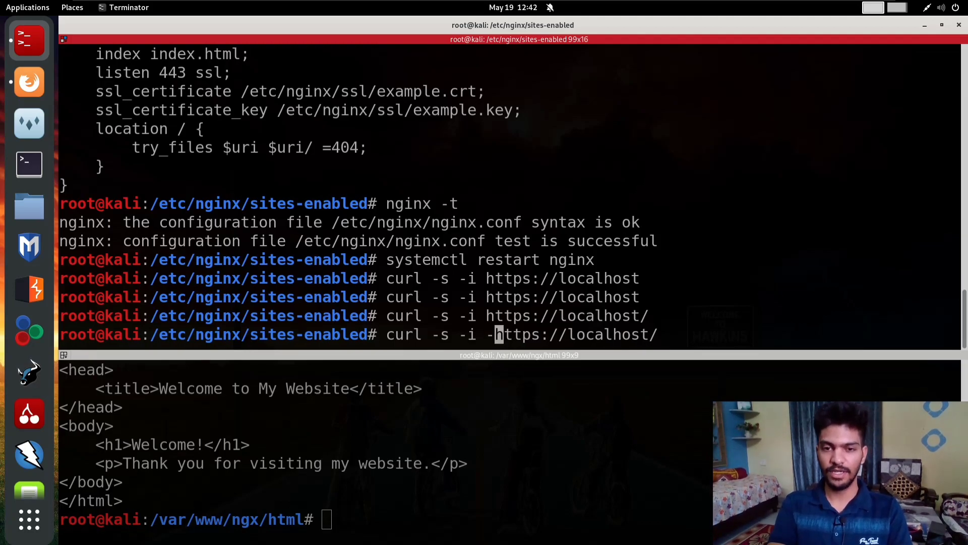
text(k)
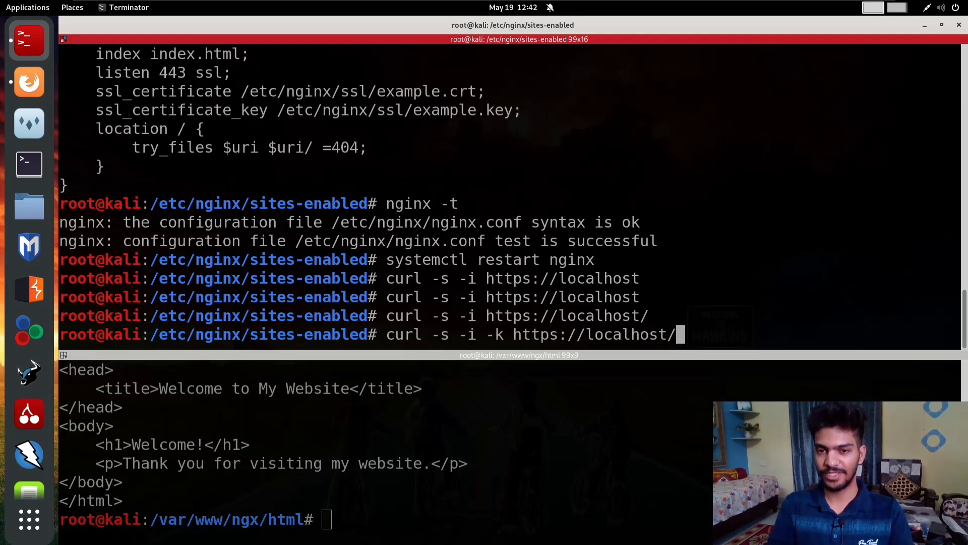
key(Return)
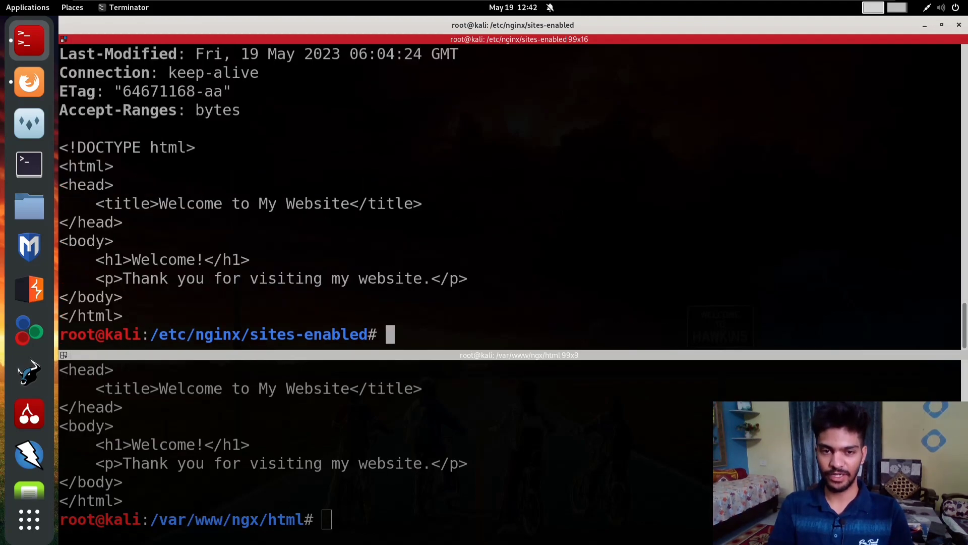
text(curl -s -i -k https://localhost/)
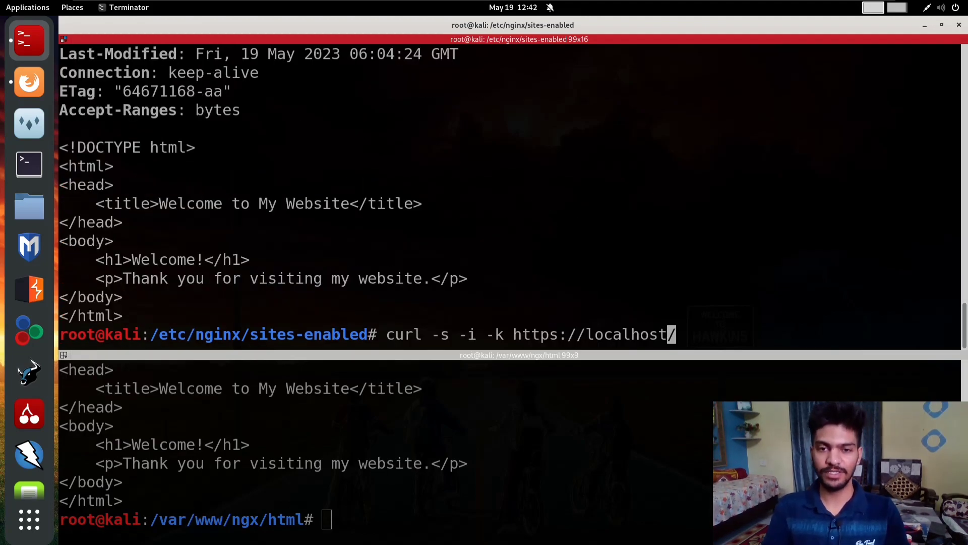